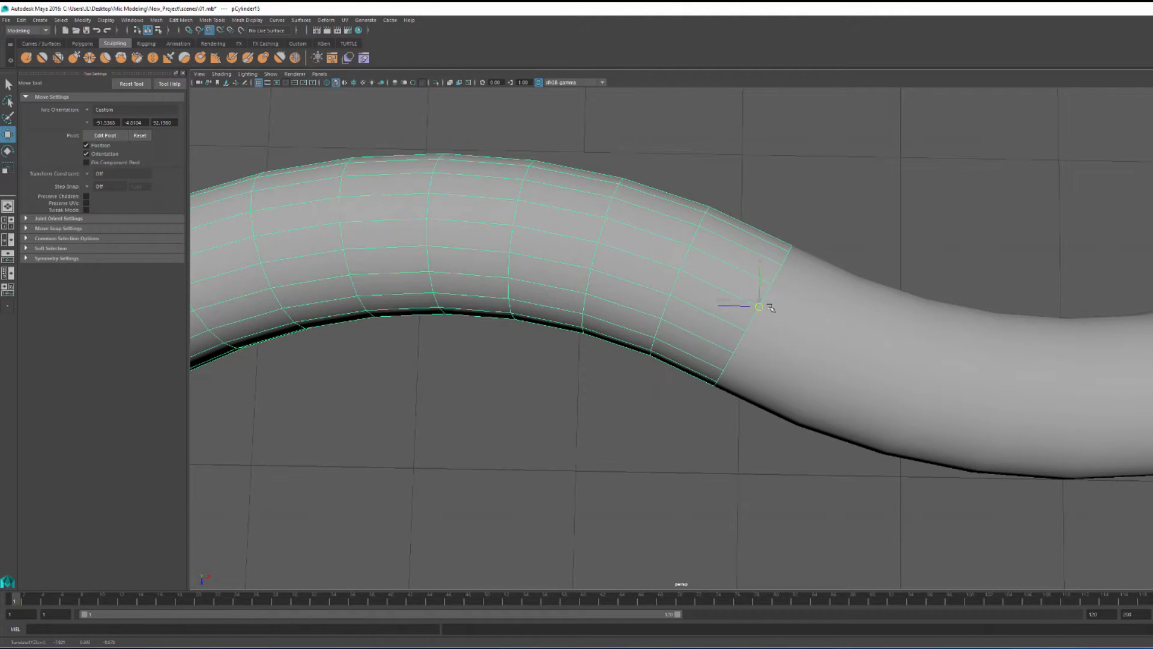
- Bend the wire tube into a gentle wave and select it for duplication across the grid
click(221, 73)
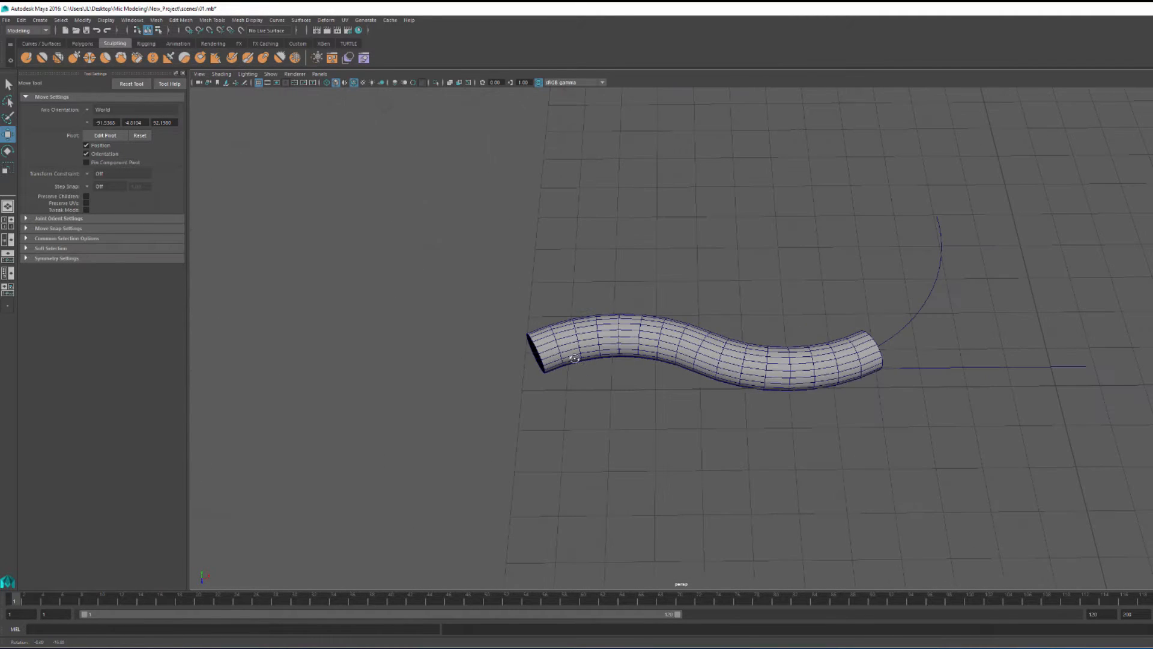
click(610, 333)
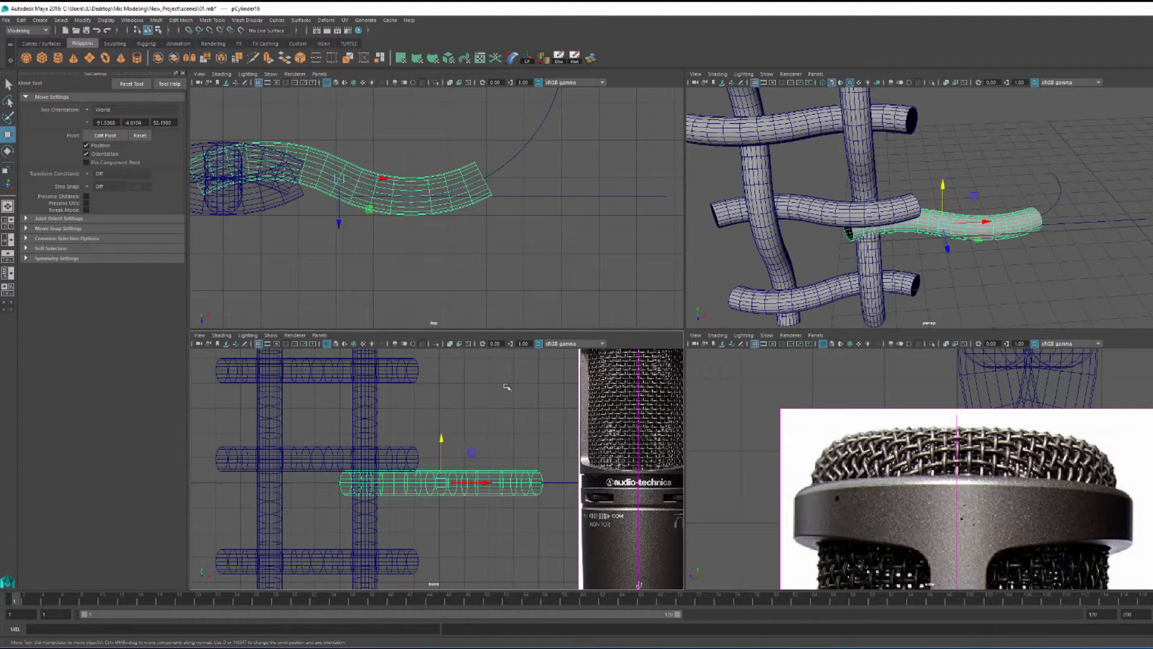
- Adjust the front view's shading and shown object types before stacking the weave cell
click(221, 335)
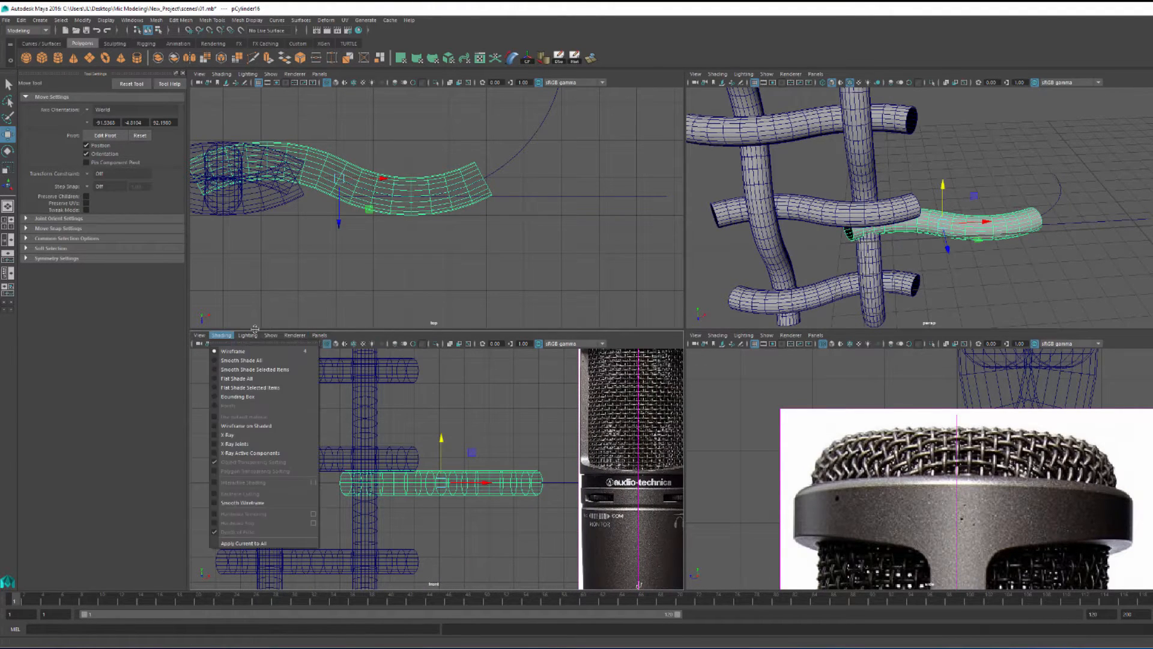
click(270, 335)
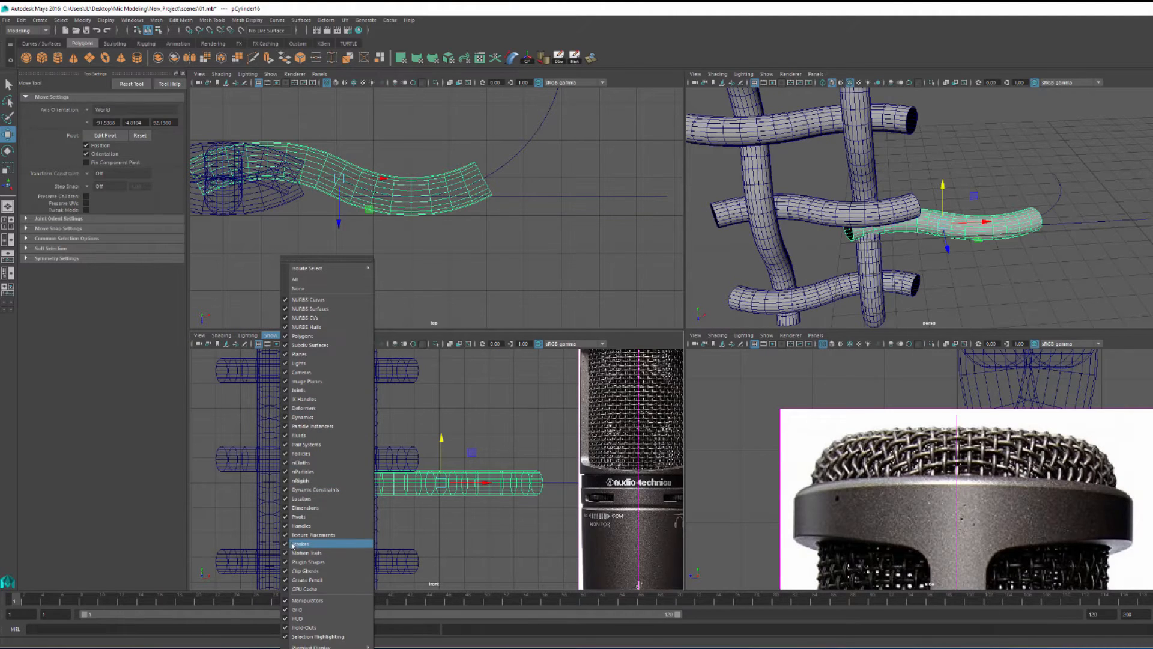
click(300, 543)
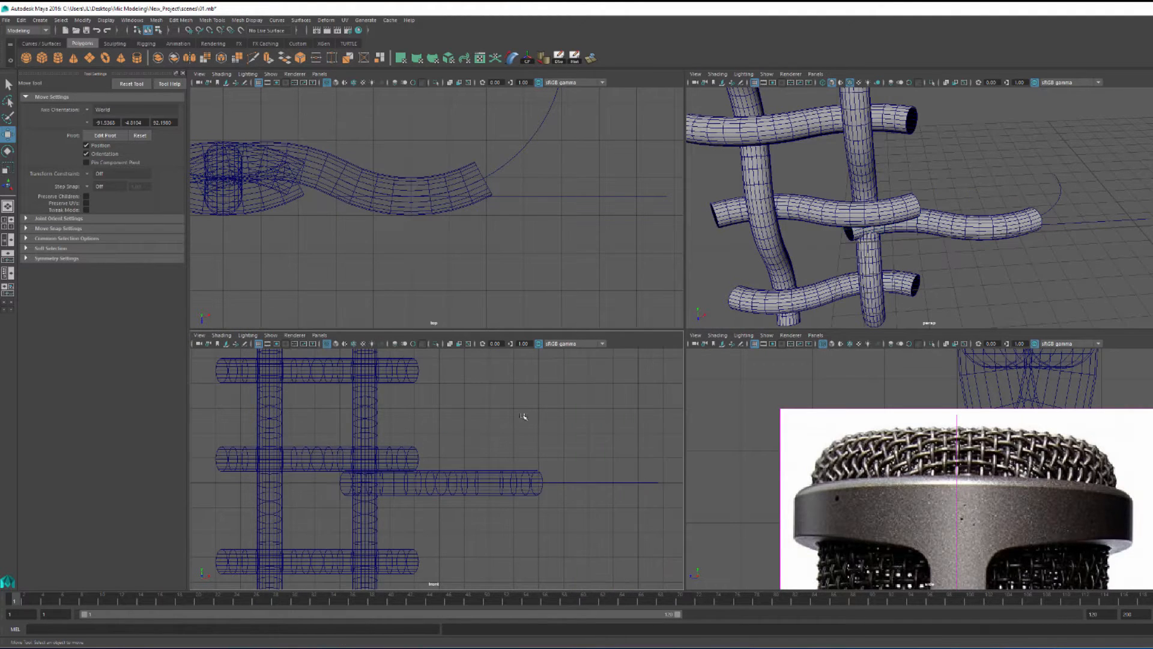
click(489, 480)
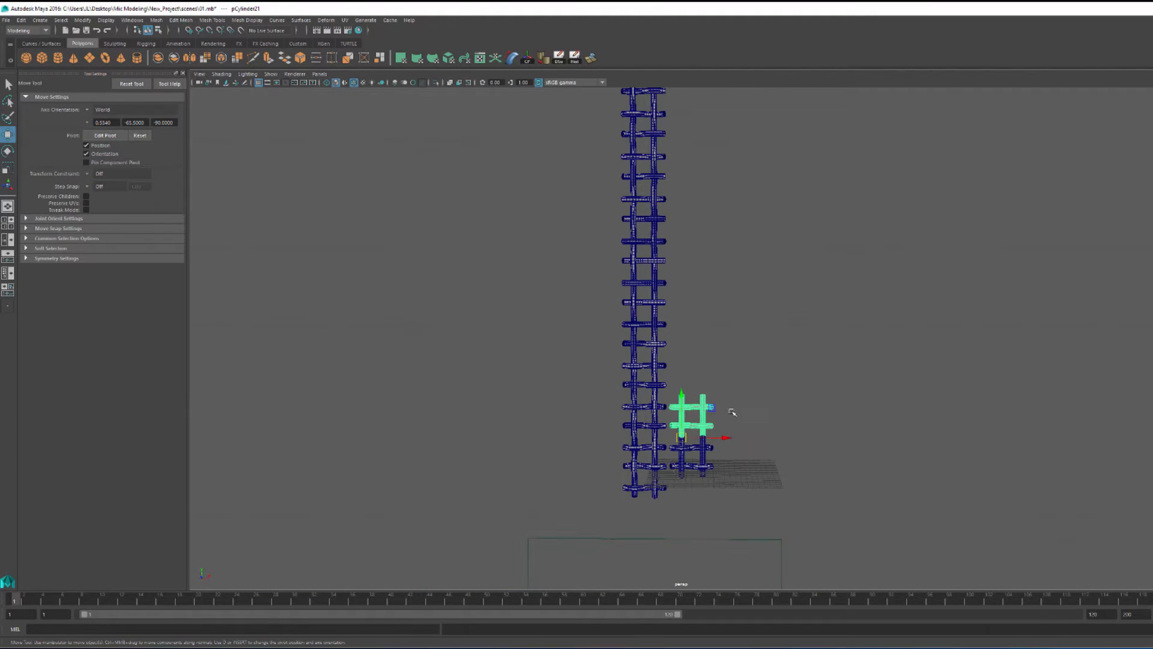
mouse_move(691, 301)
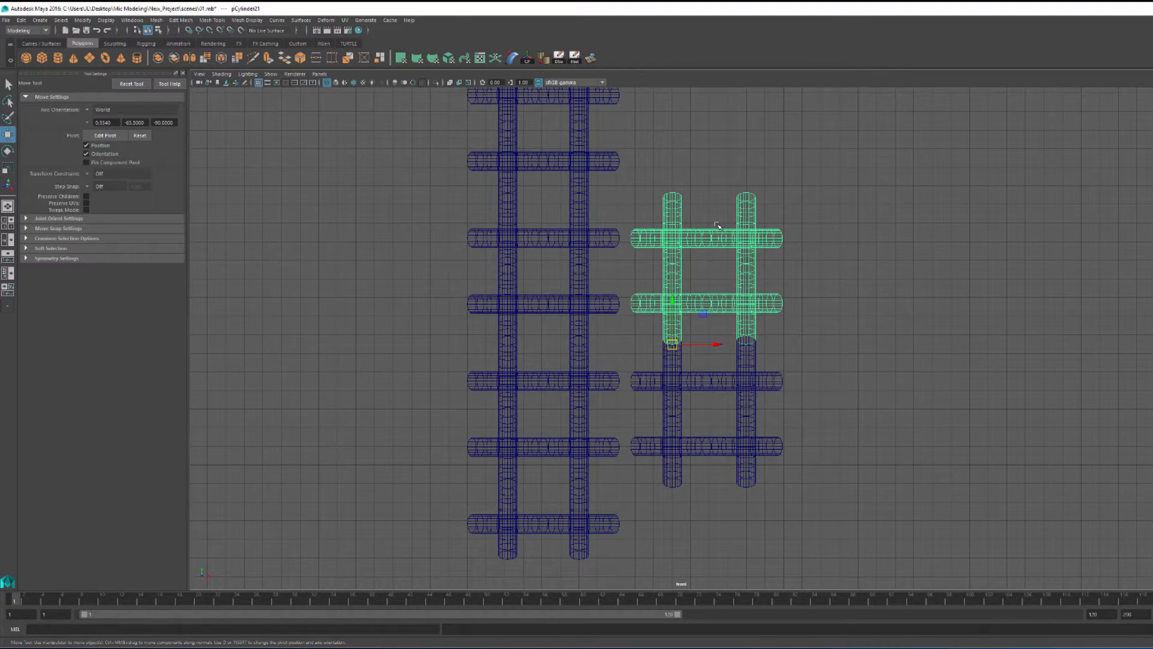
- Select the woven column to duplicate it sideways into a third column
click(21, 20)
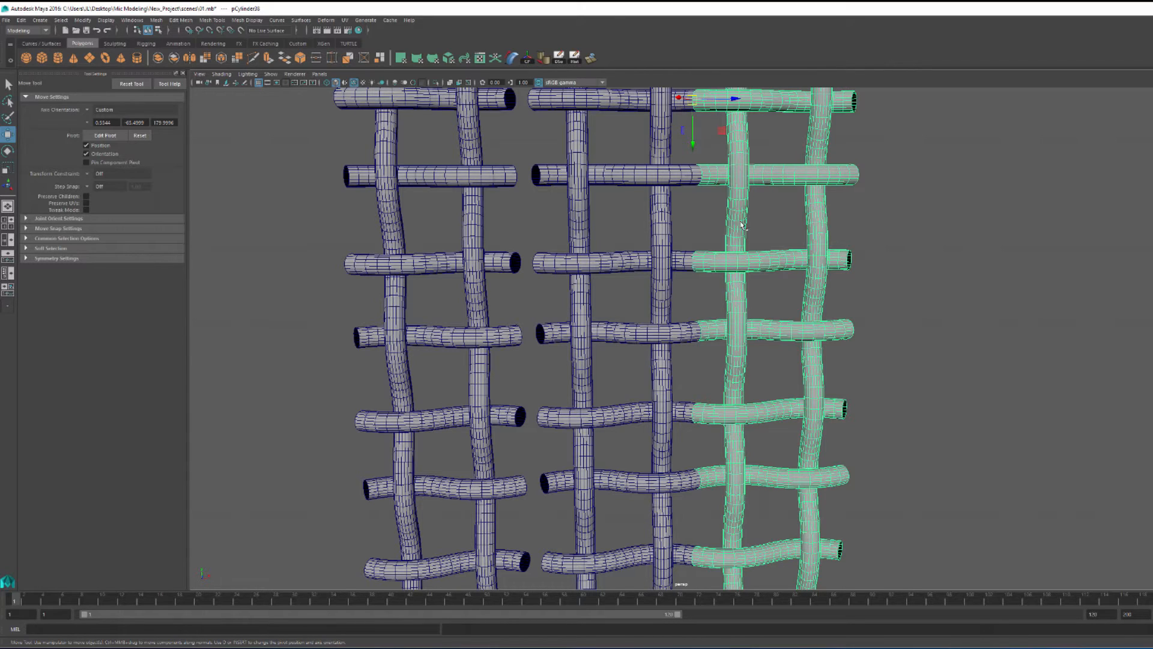
- Use Edit > Duplicate Special with translate and copy count to tile the columns into a sheet
click(20, 21)
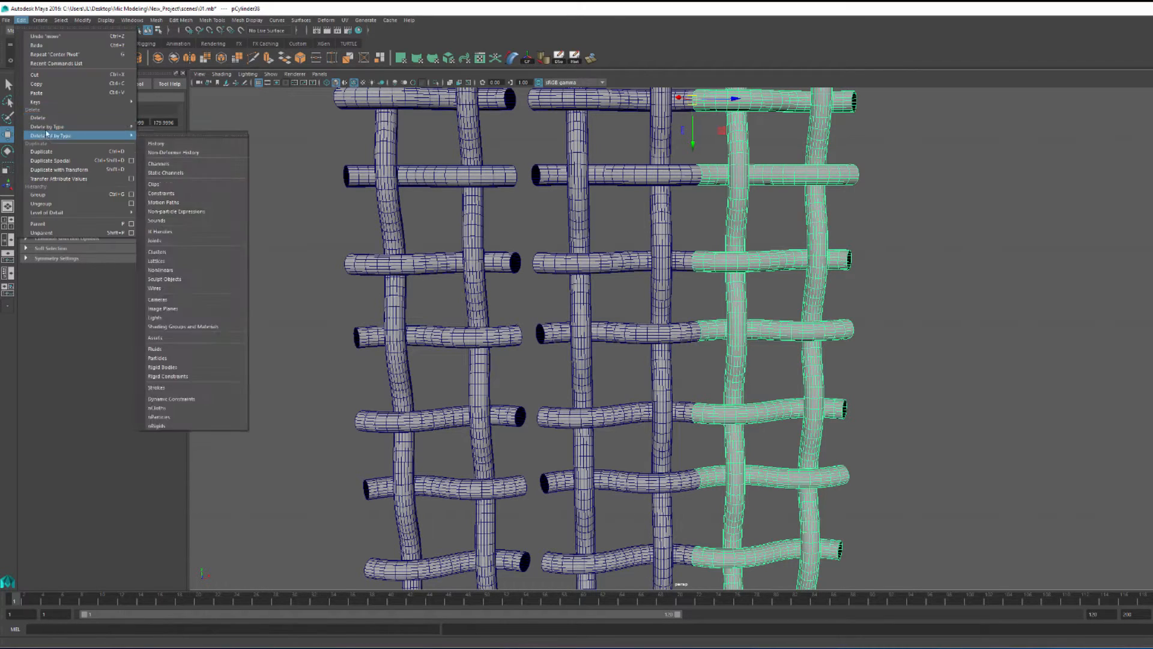
click(50, 159)
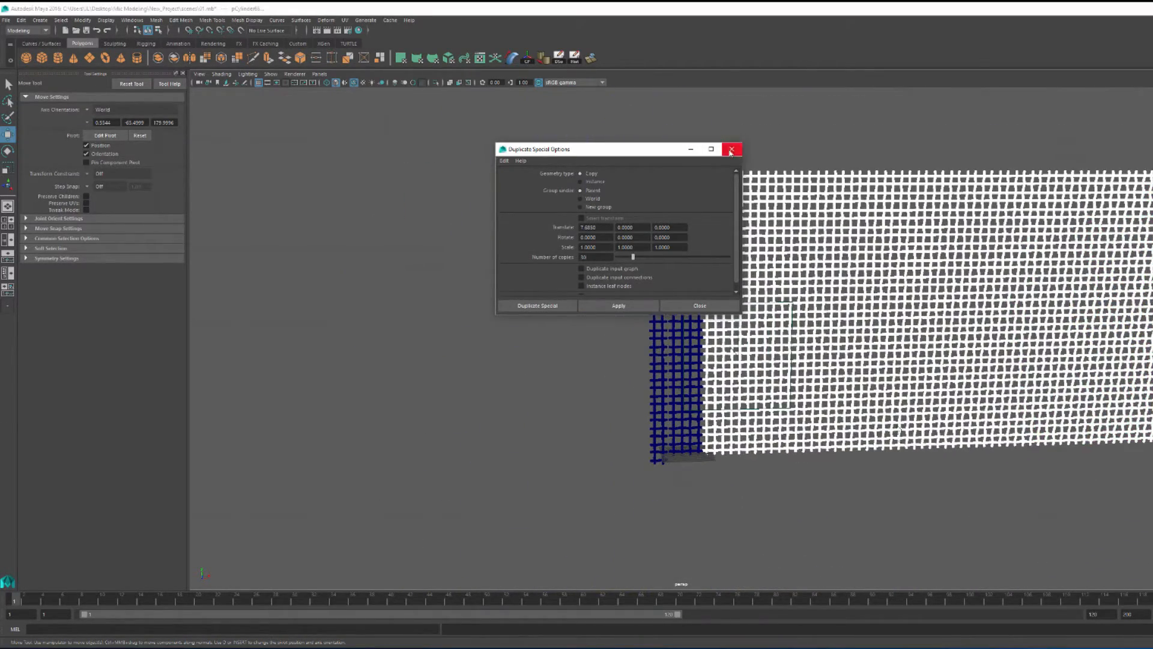
click(731, 149)
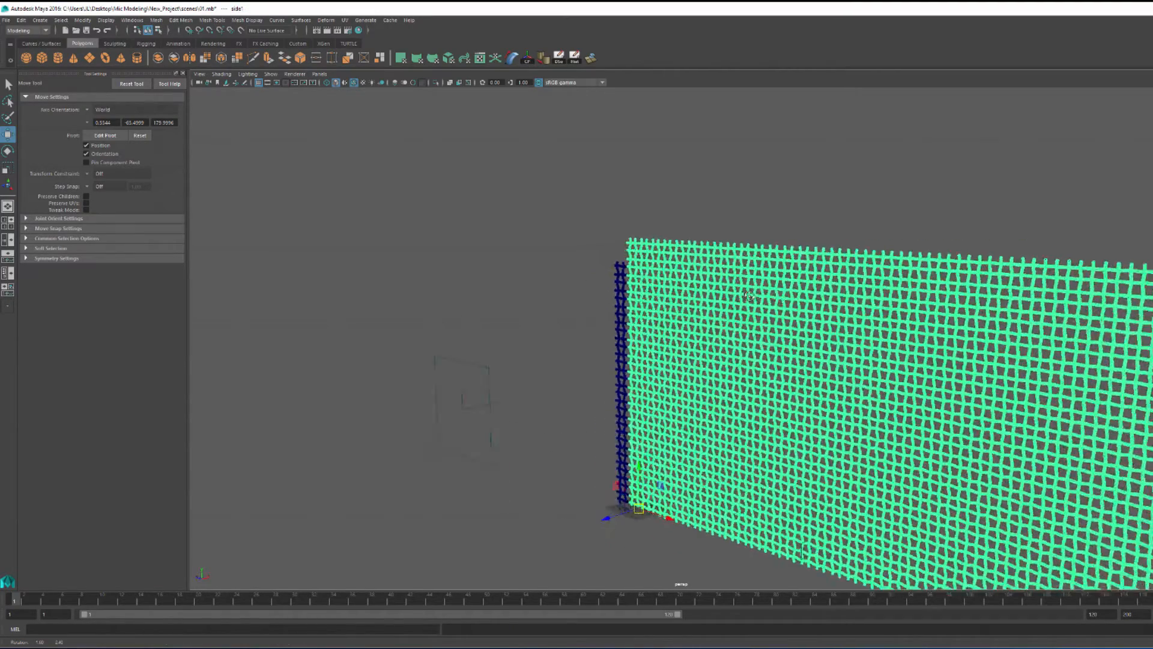
scroll(up, 3)
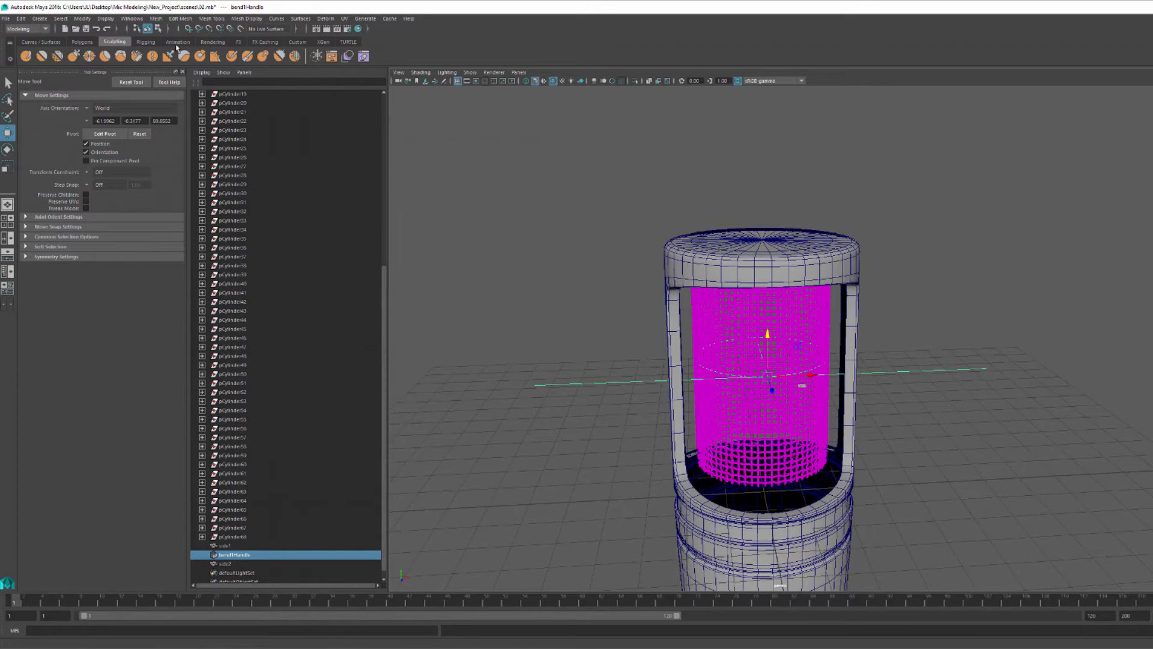
- Switch to the Polygons shelf and select the flat mesh sheet for rotation
click(82, 42)
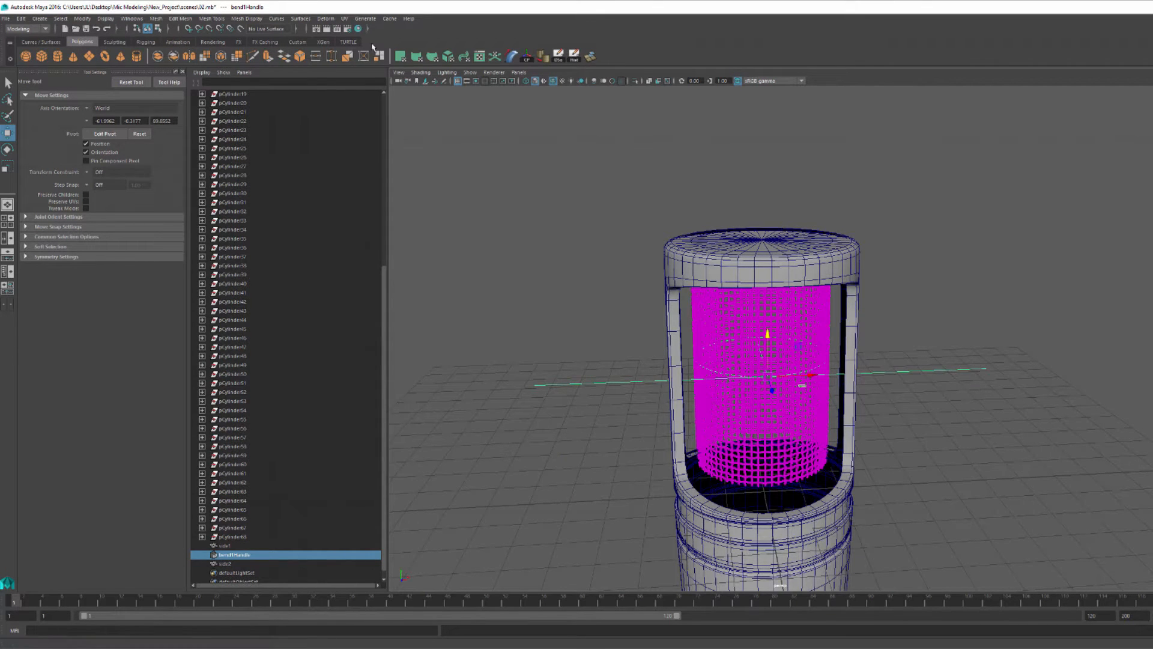
mouse_move(723, 318)
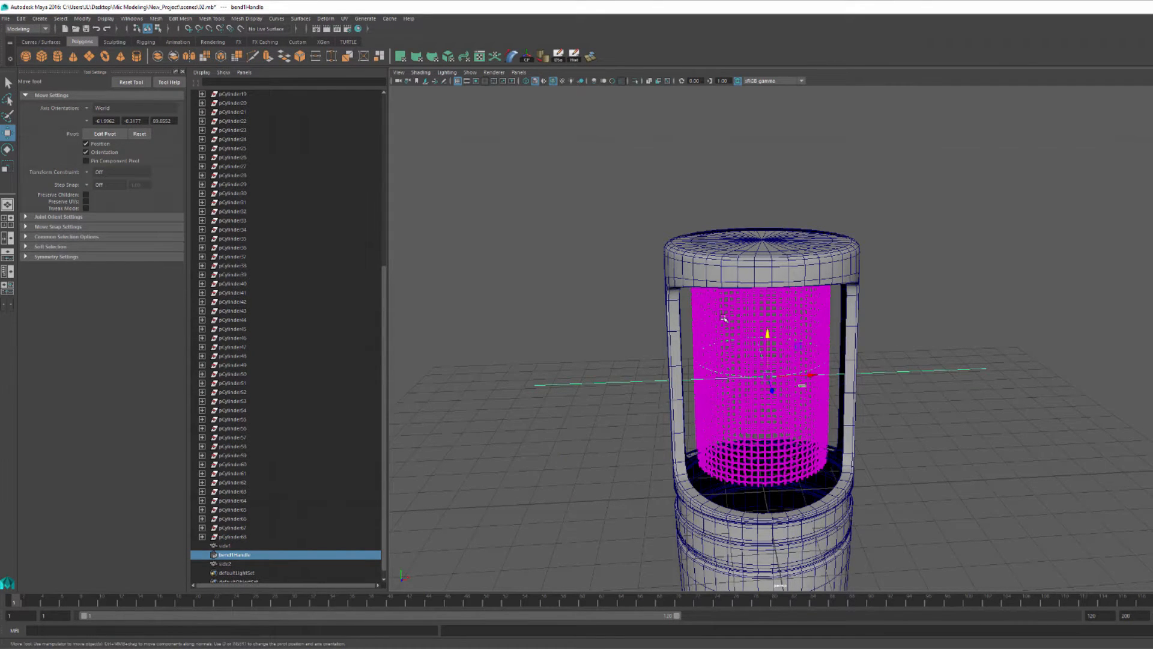
mouse_move(839, 407)
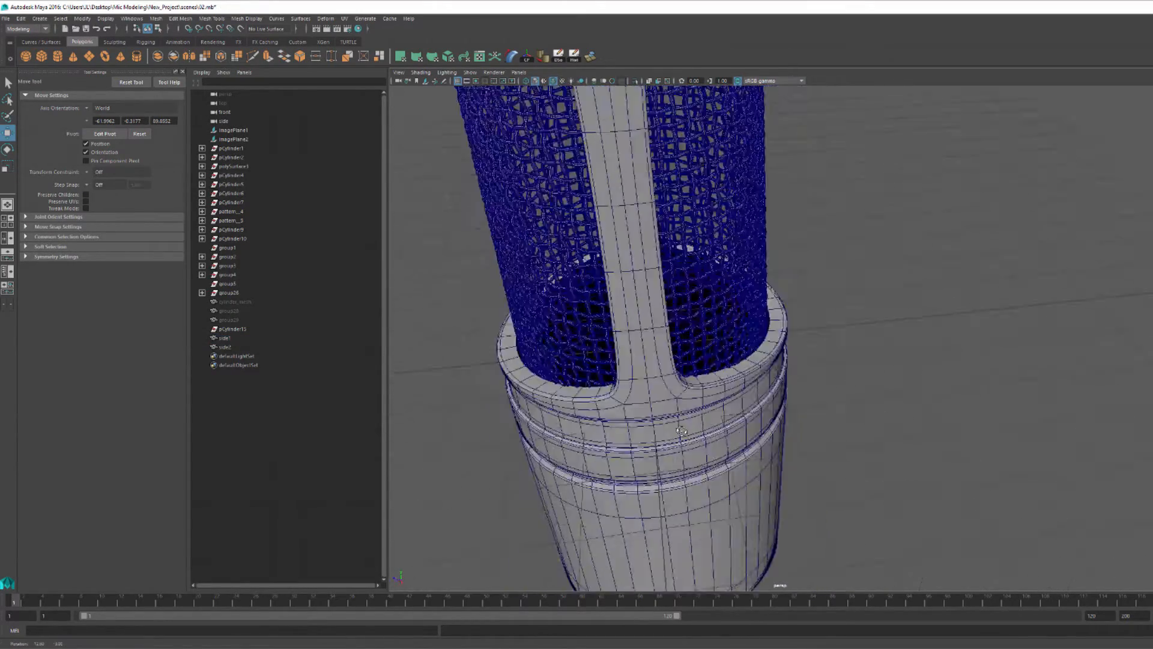
click(225, 346)
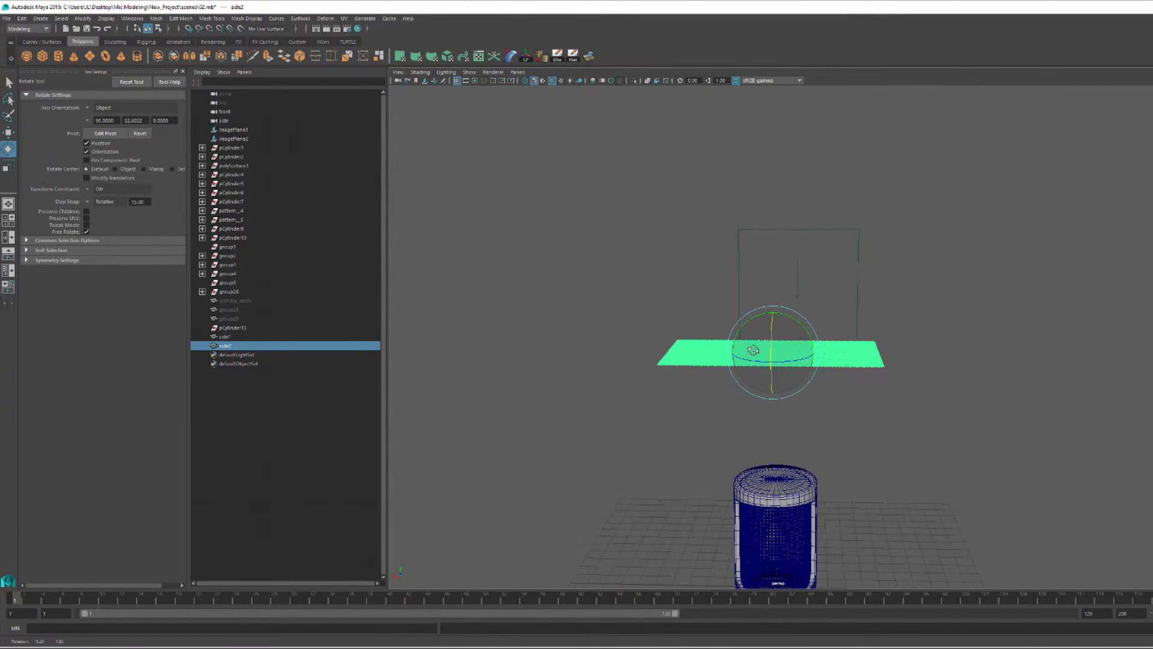
- Hide cameras from the view and apply Deform > Nonlinear > Wave to the sheet
click(469, 72)
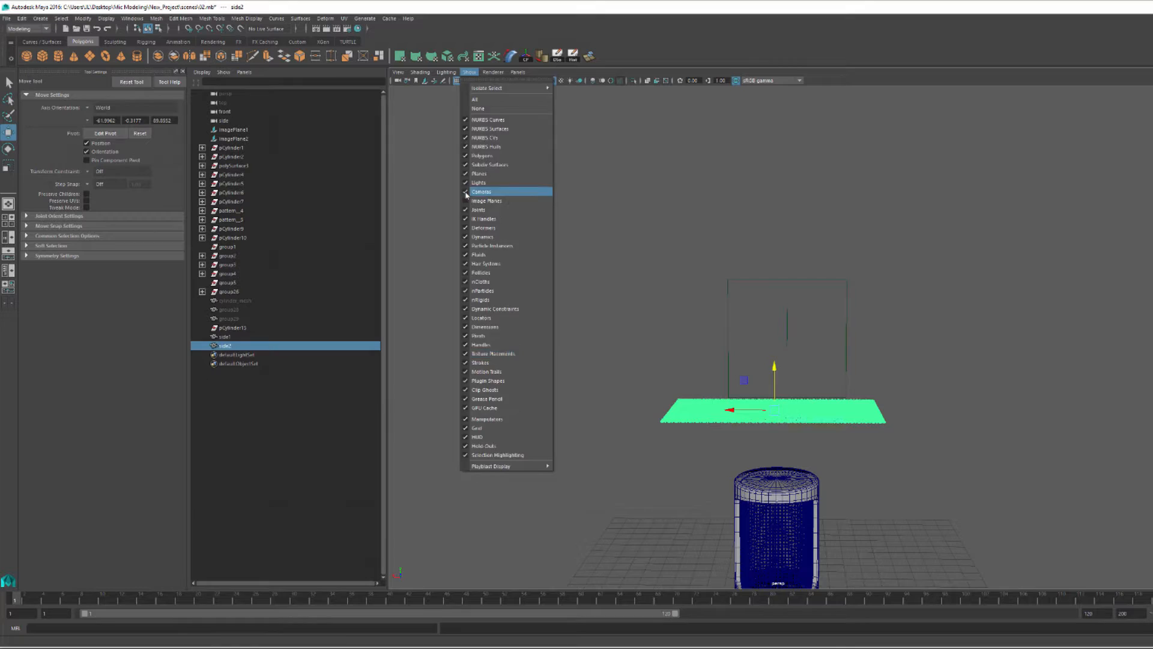
click(481, 191)
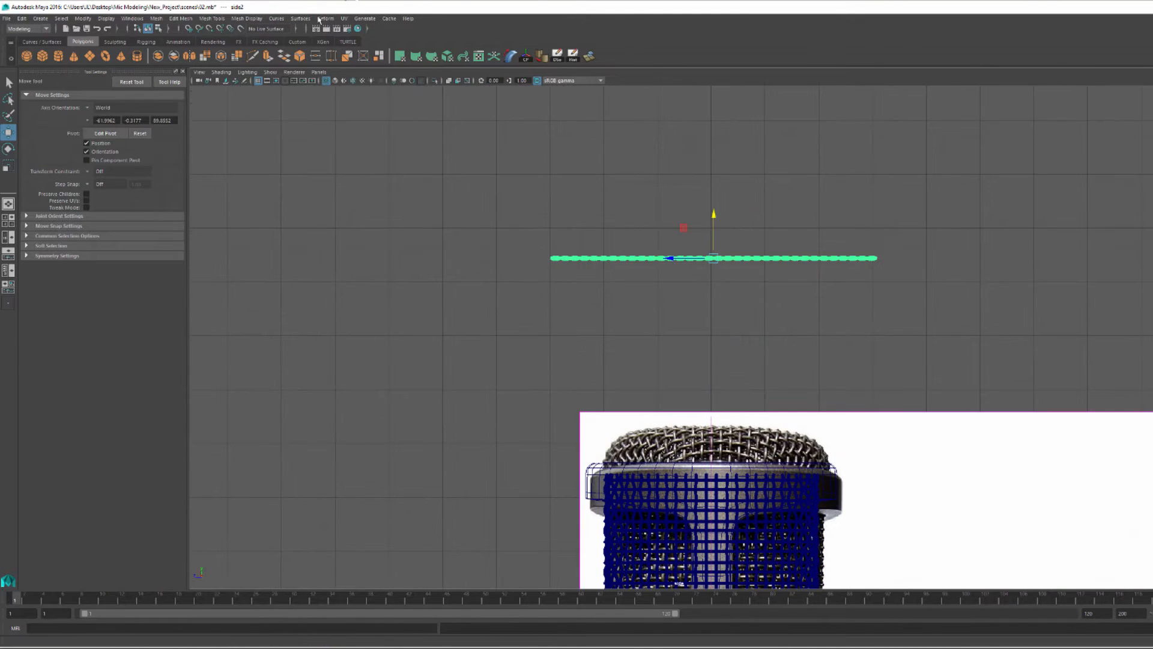
click(325, 18)
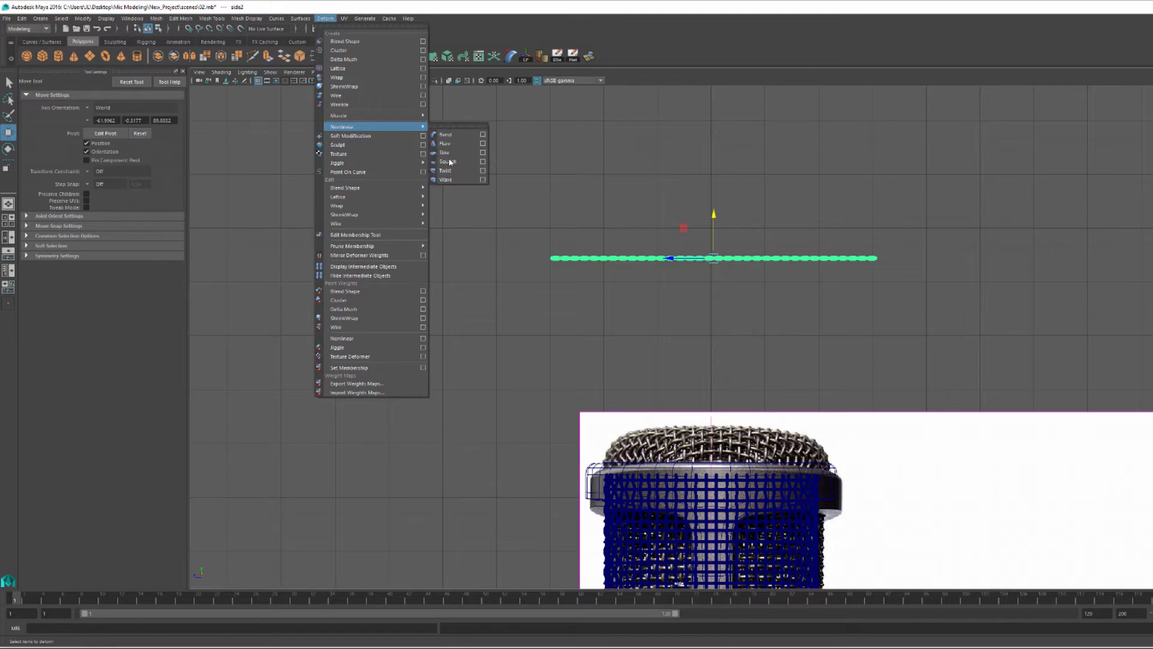
click(446, 179)
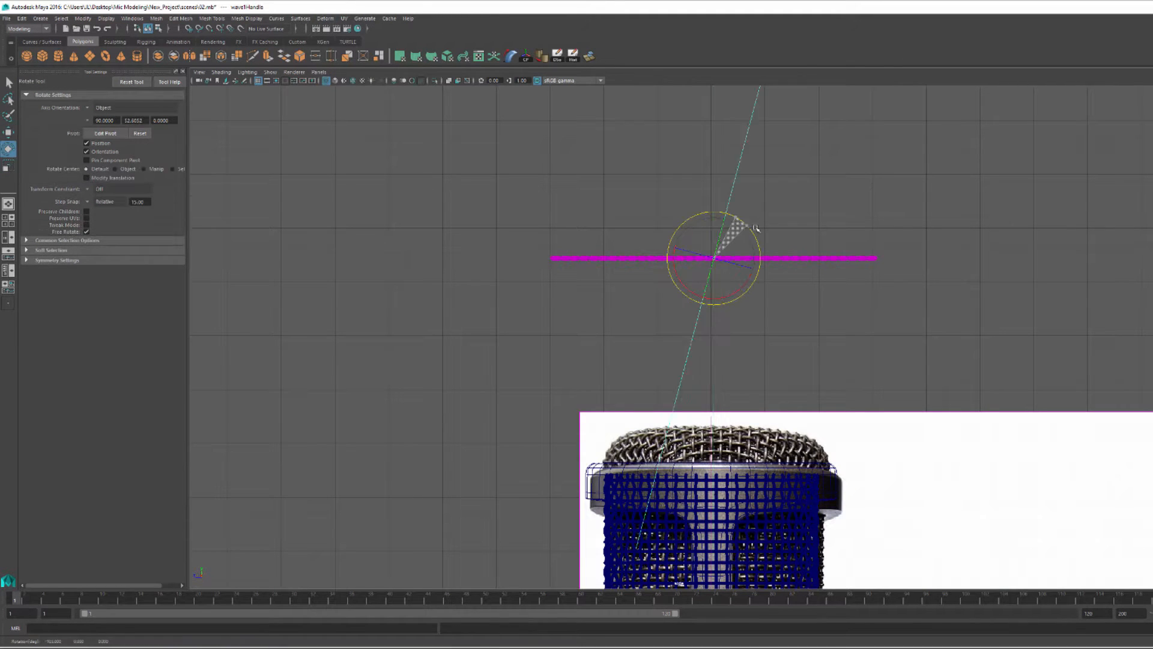